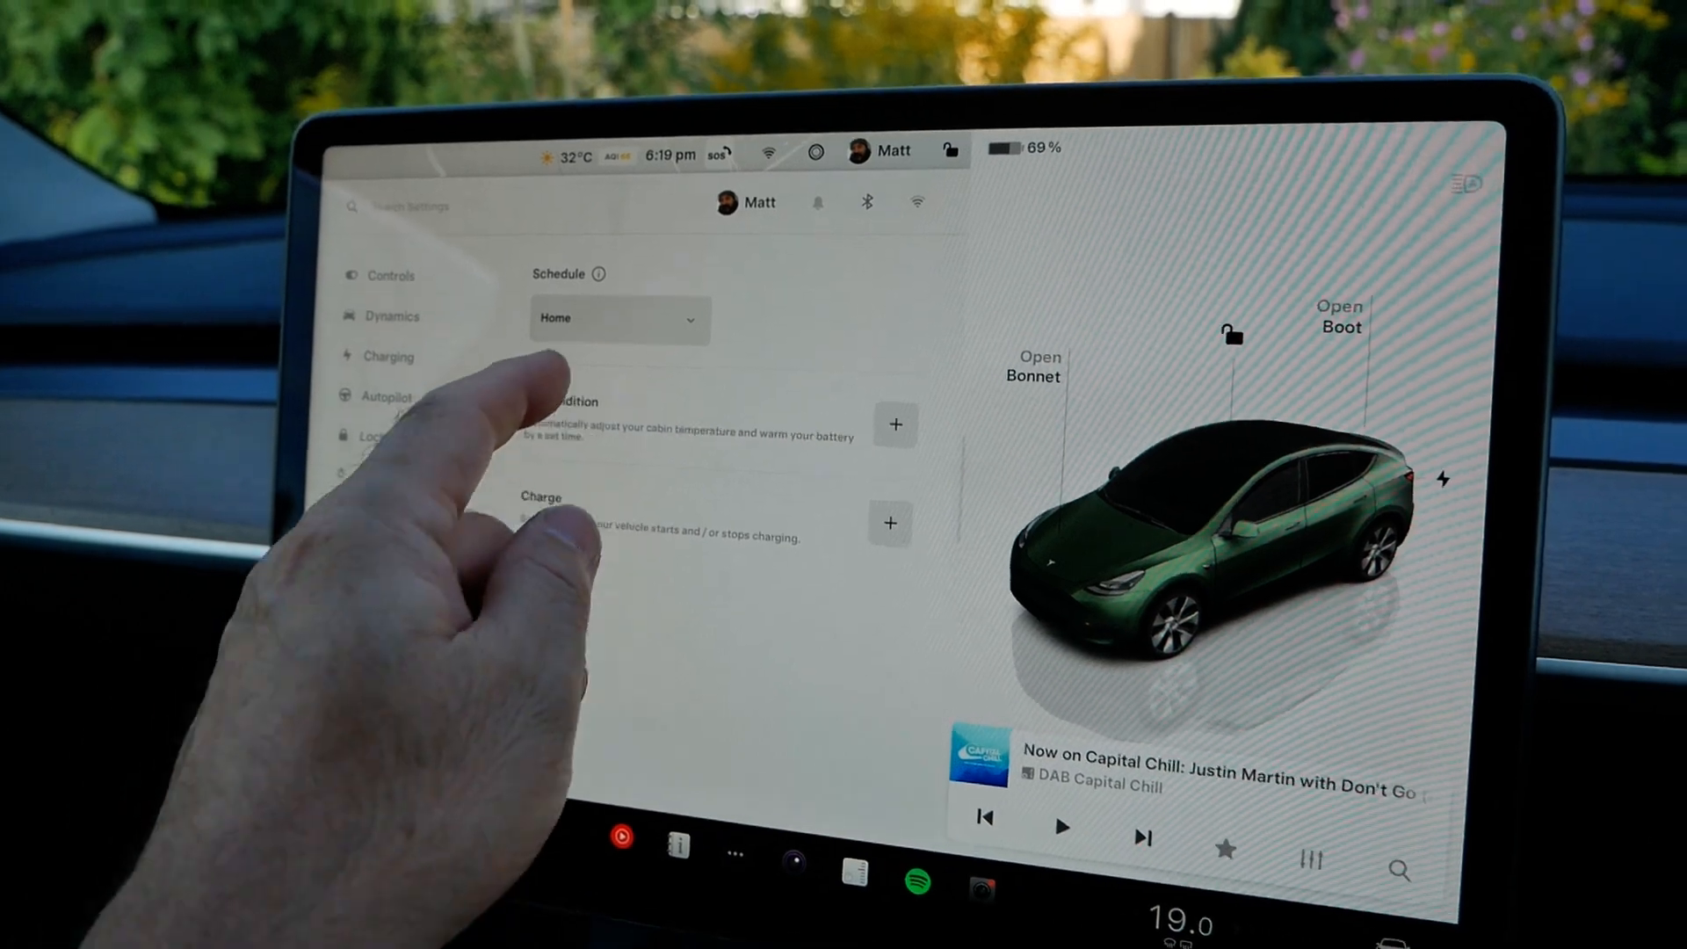
- Create a weekly Mon–Sun charge schedule starting 11:30 pm with End by 5:30 am enabled
click(619, 318)
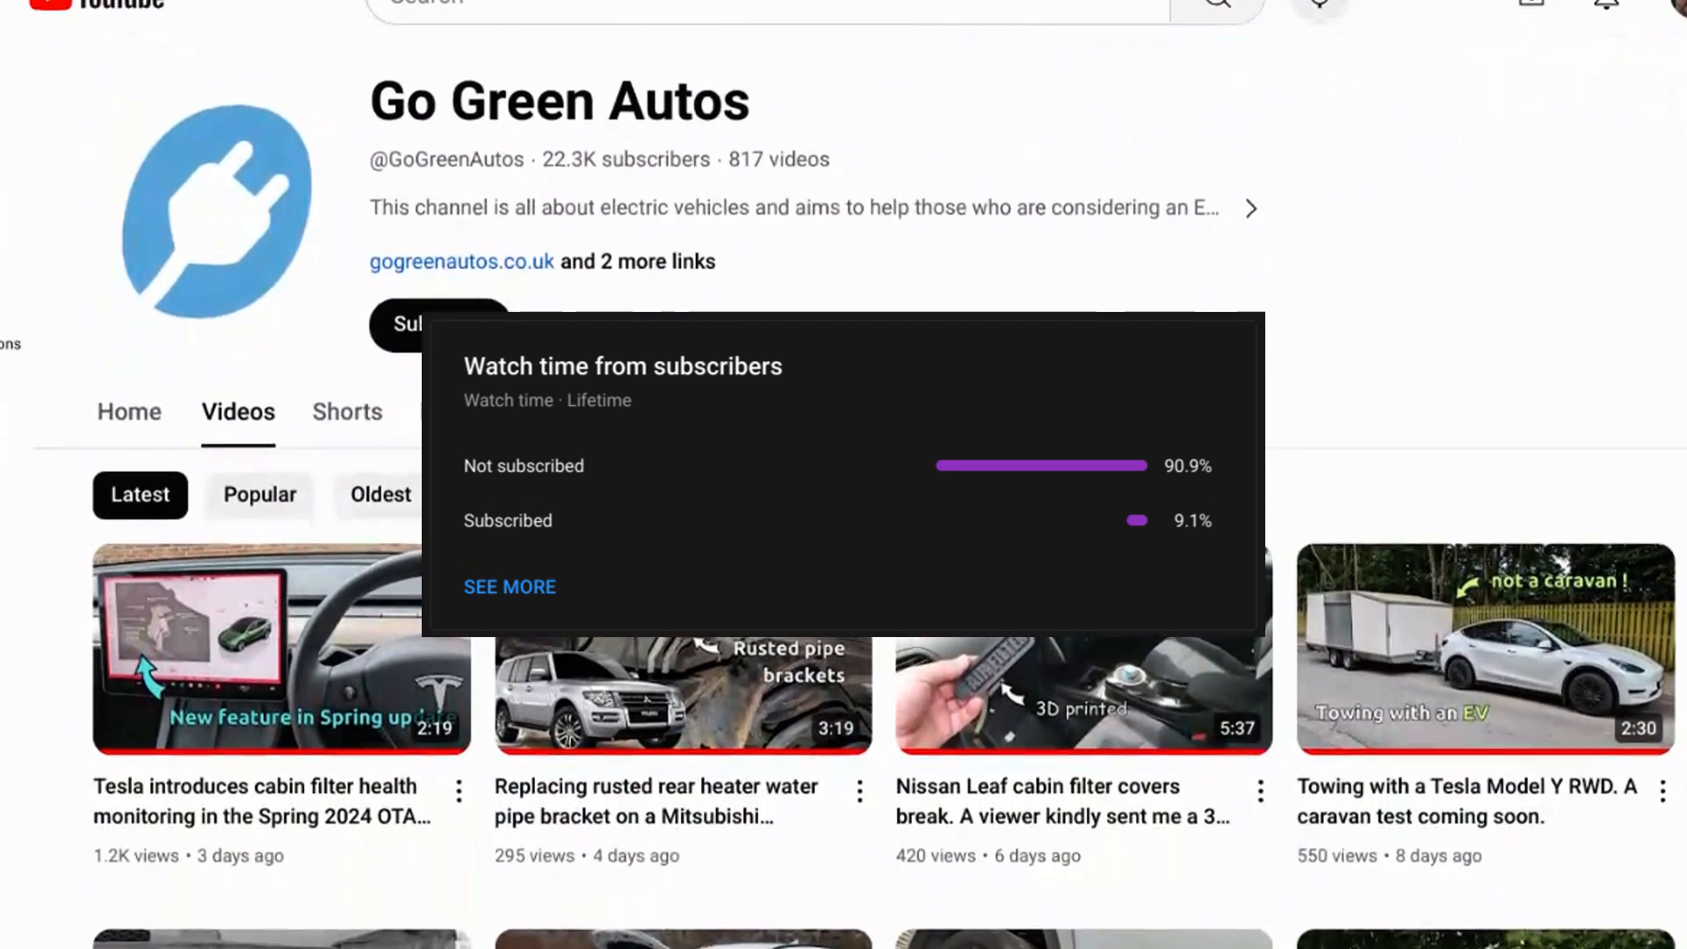
mouse_move(708, 487)
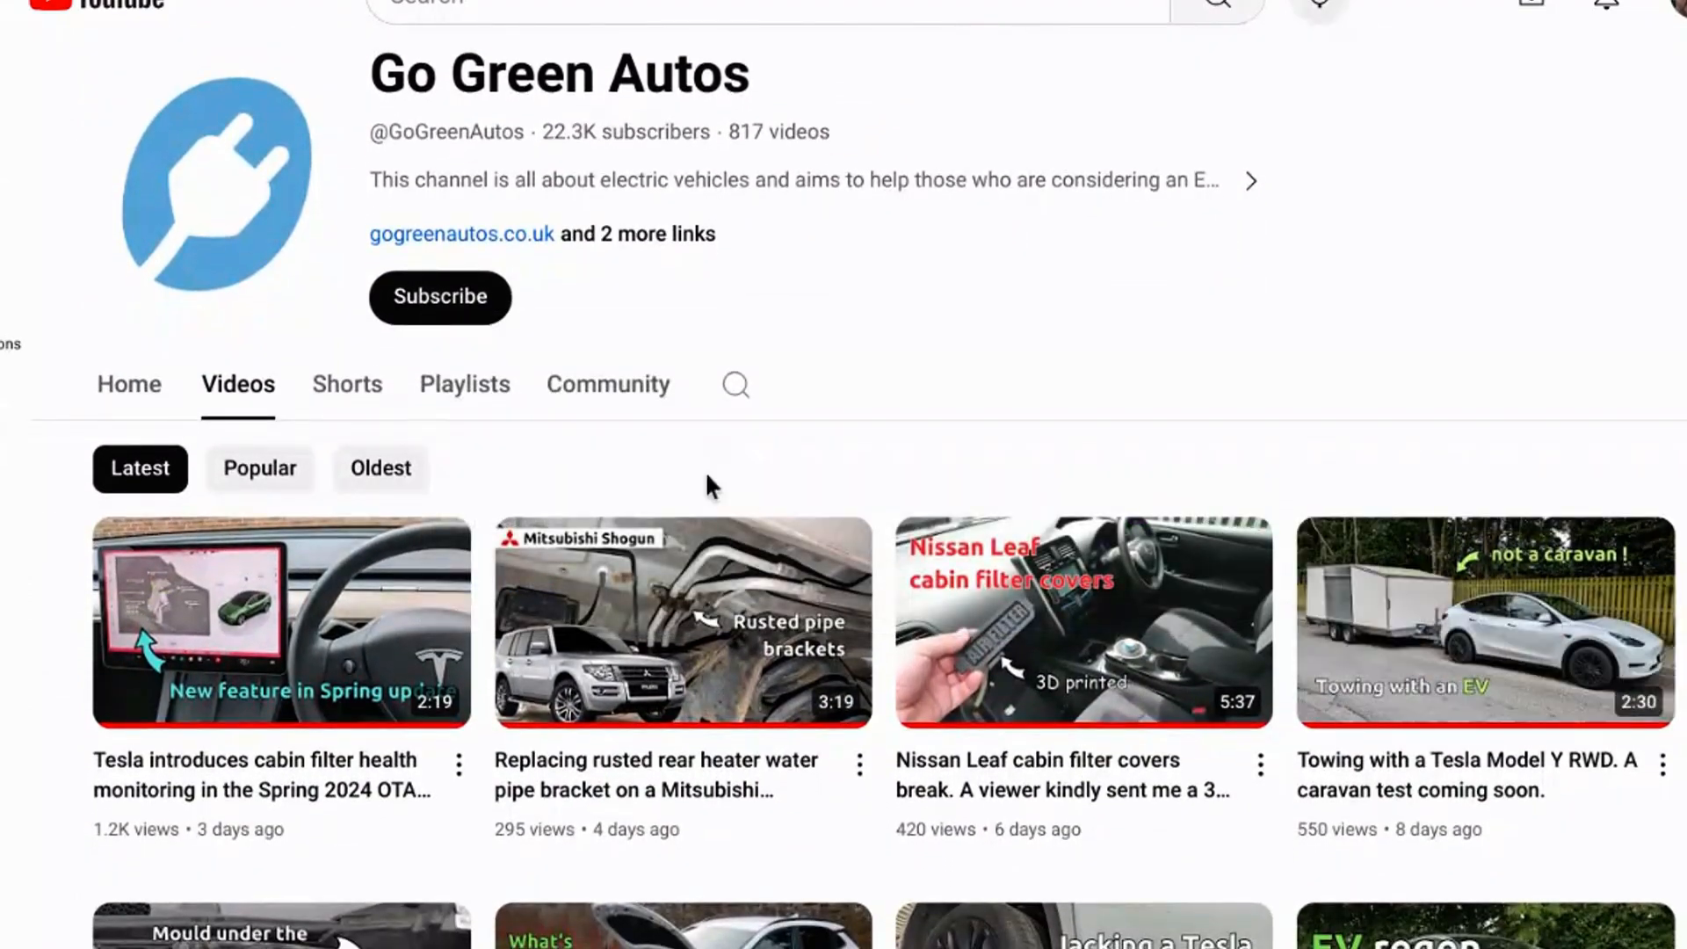
click(439, 298)
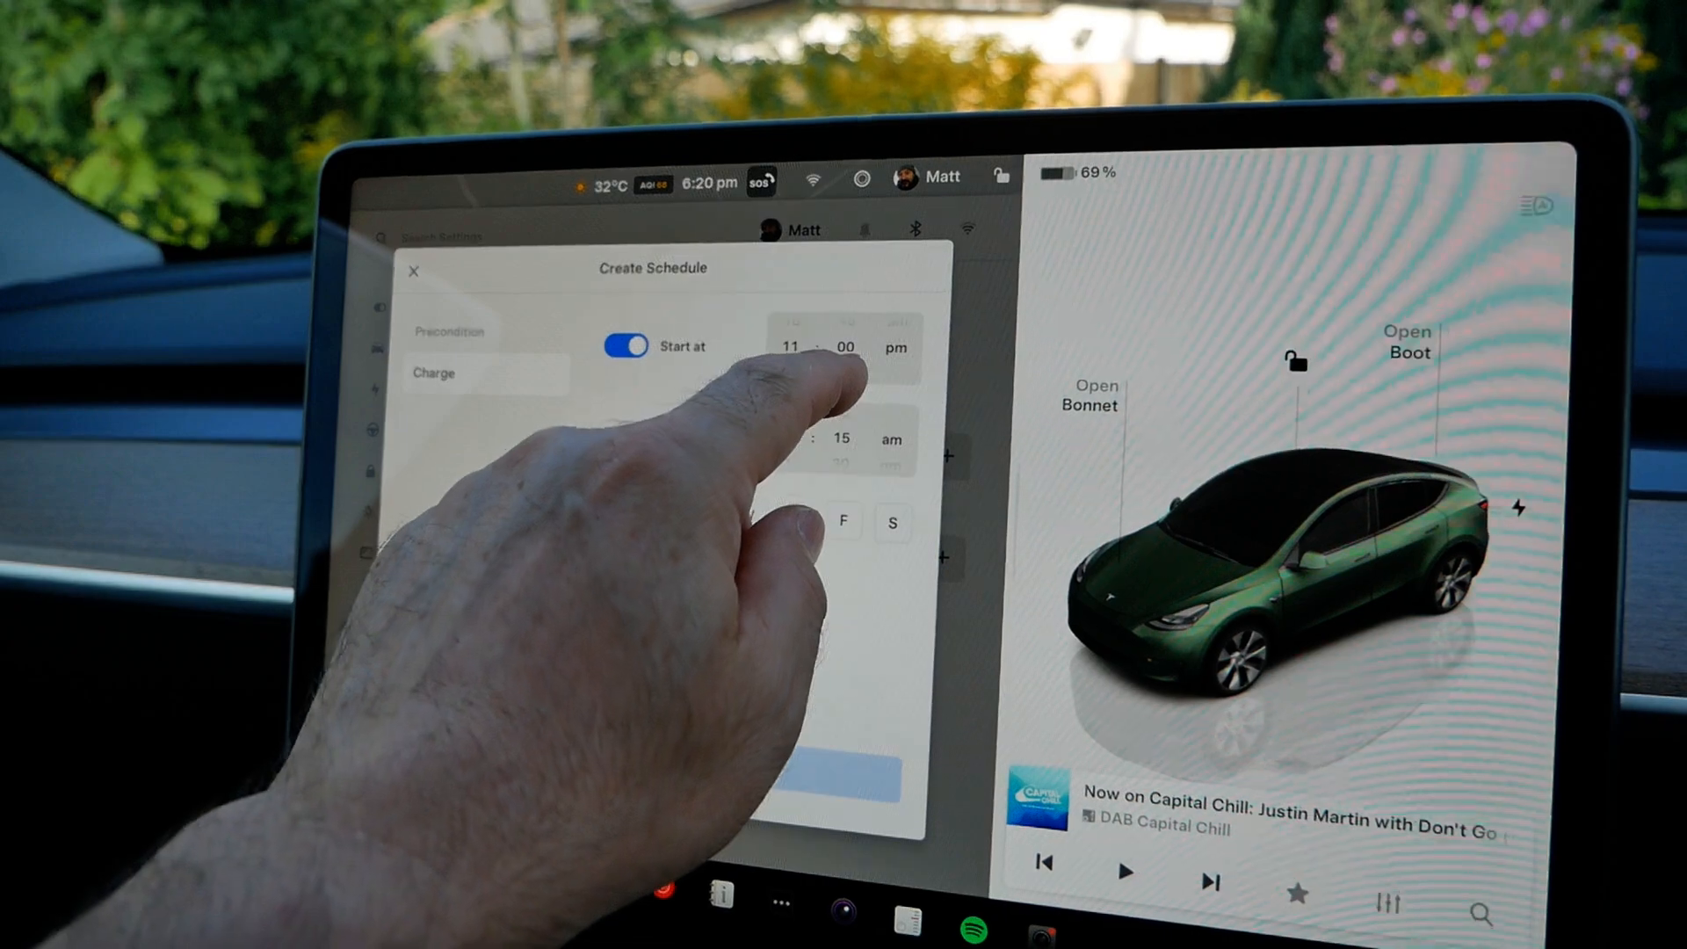
scroll(up, 3)
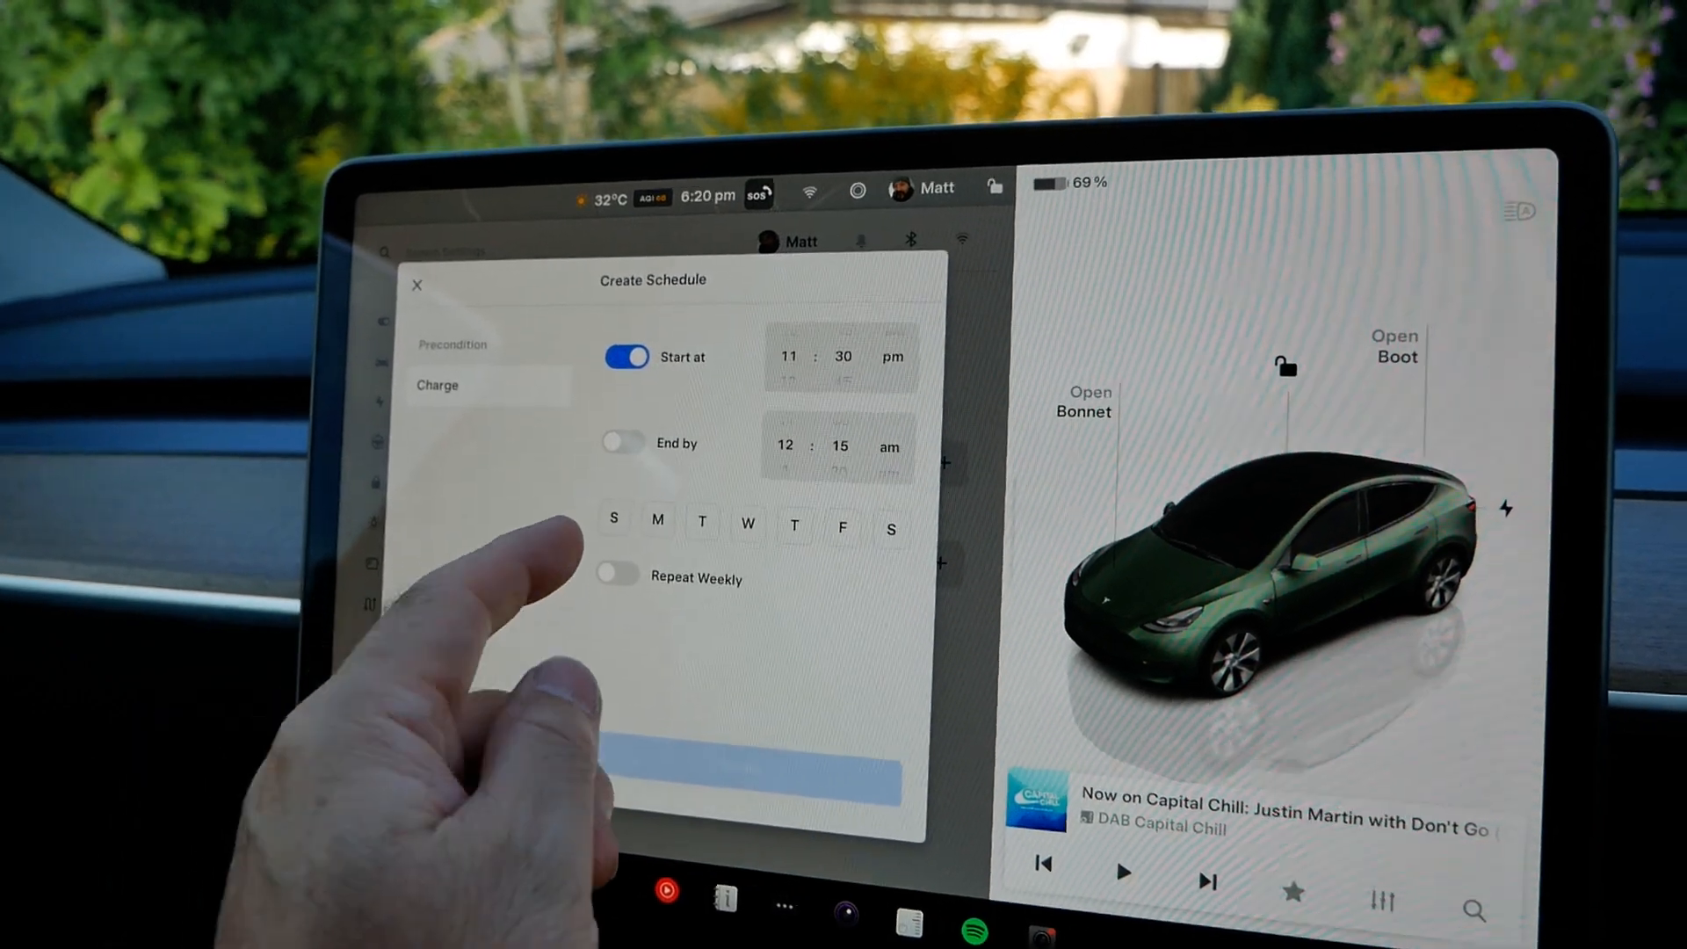
click(640, 443)
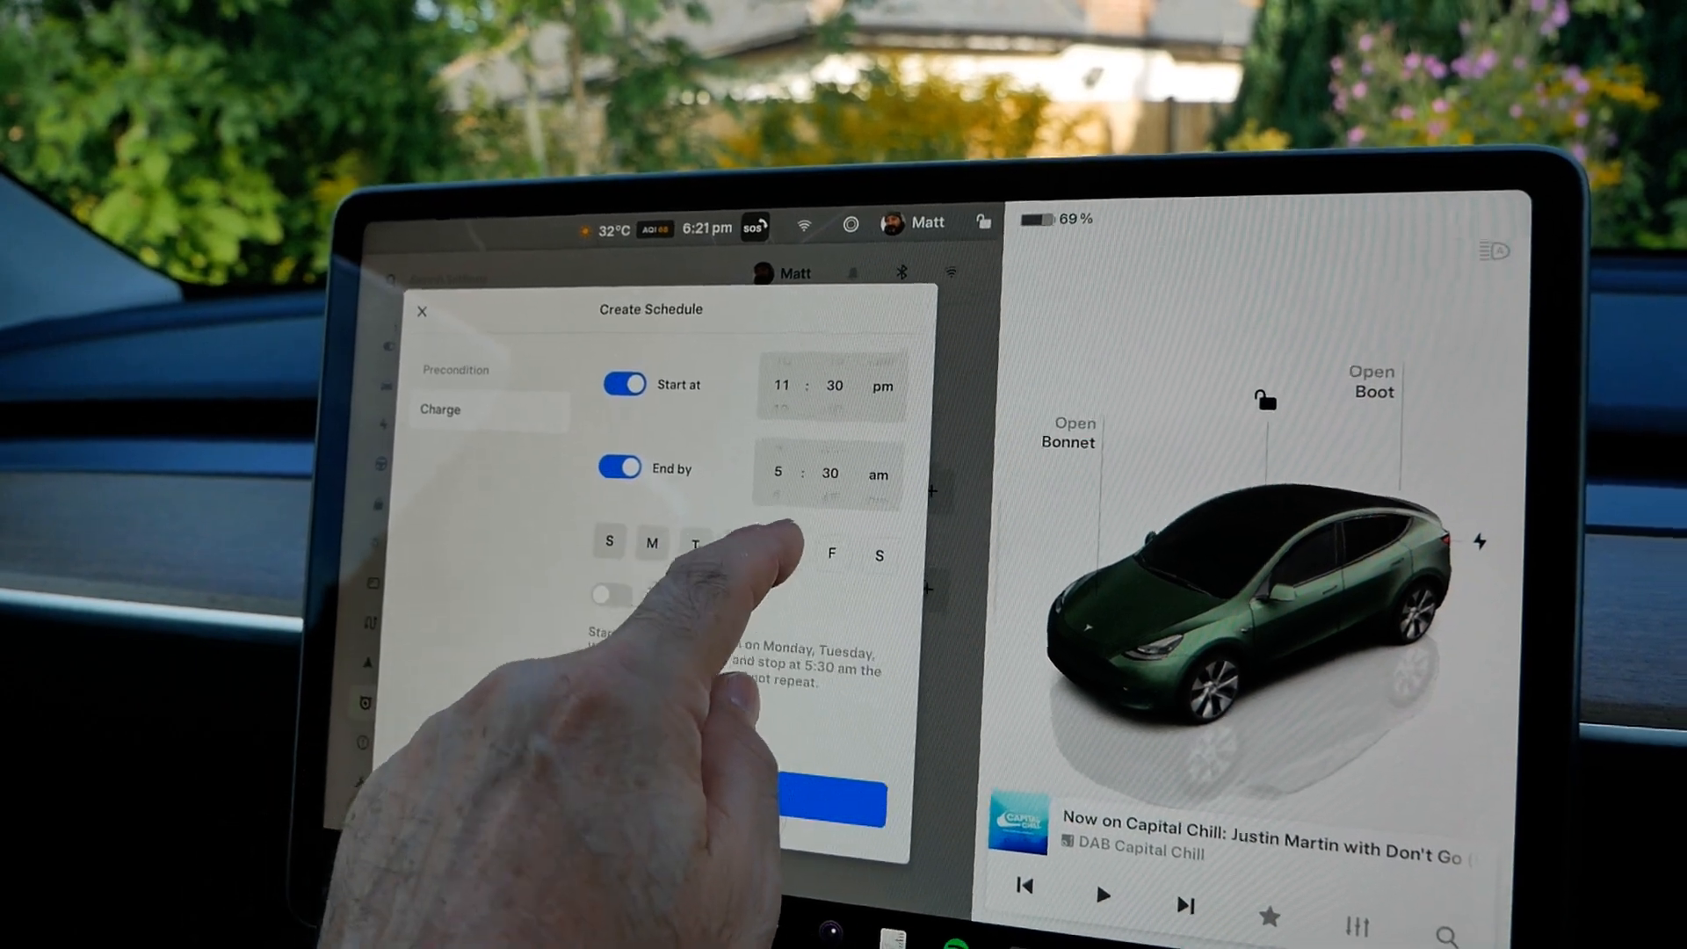
click(612, 592)
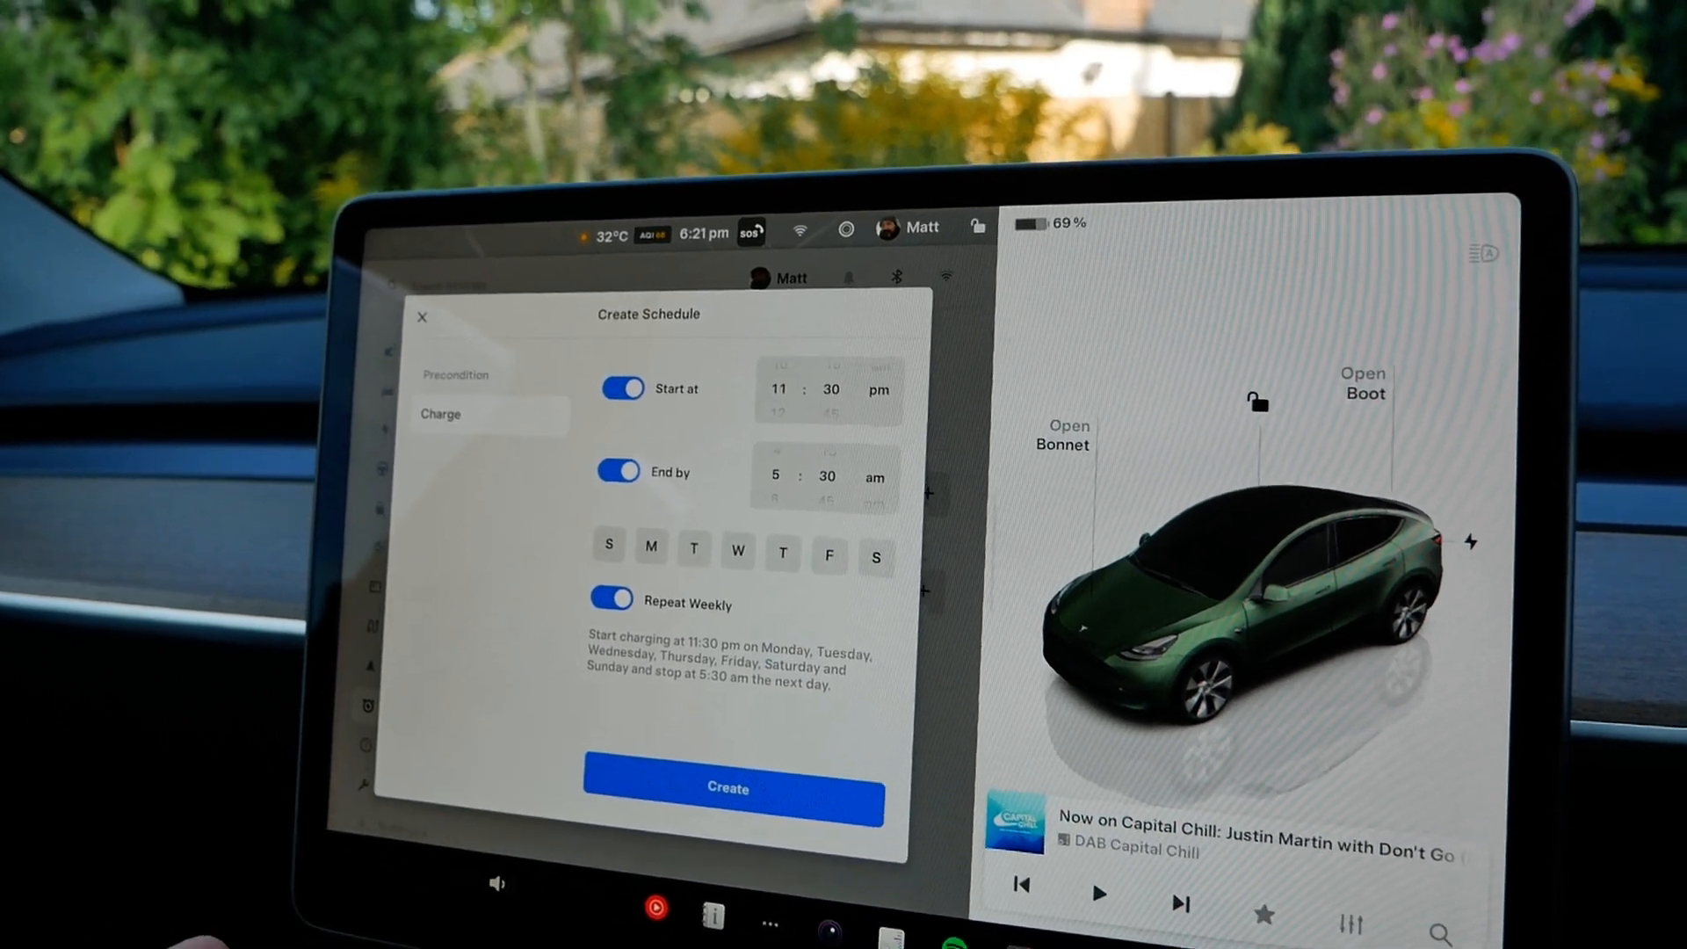
click(733, 789)
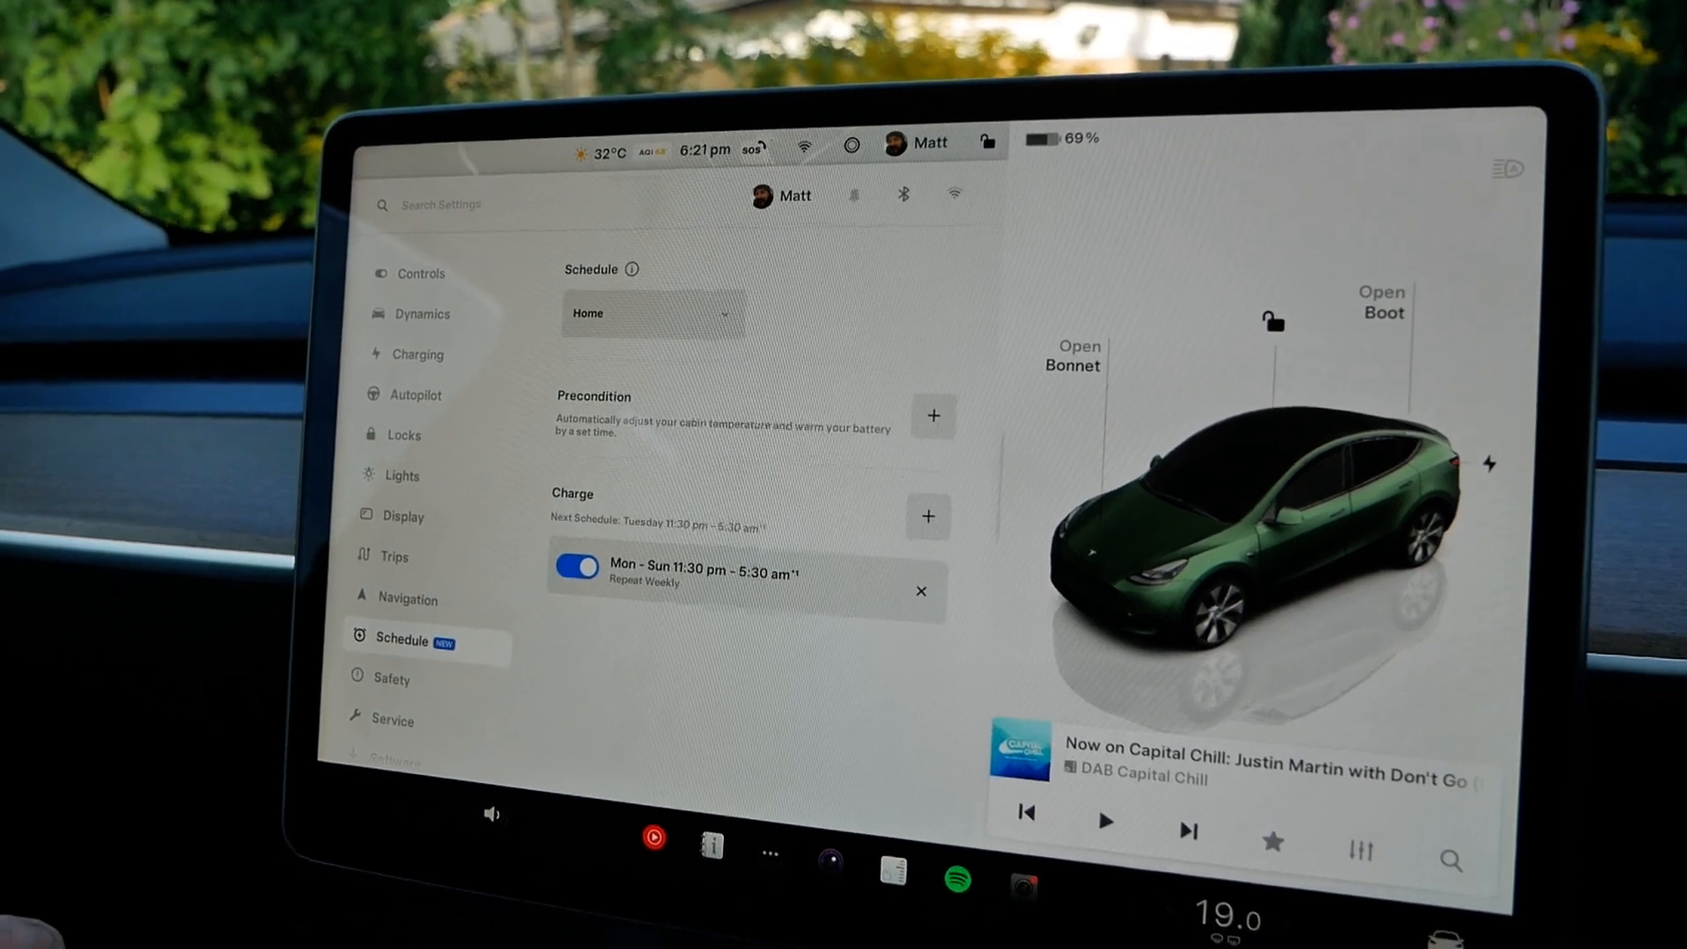
- Create a weekly Mon–Fri precondition schedule ready by 8:00 am
click(932, 415)
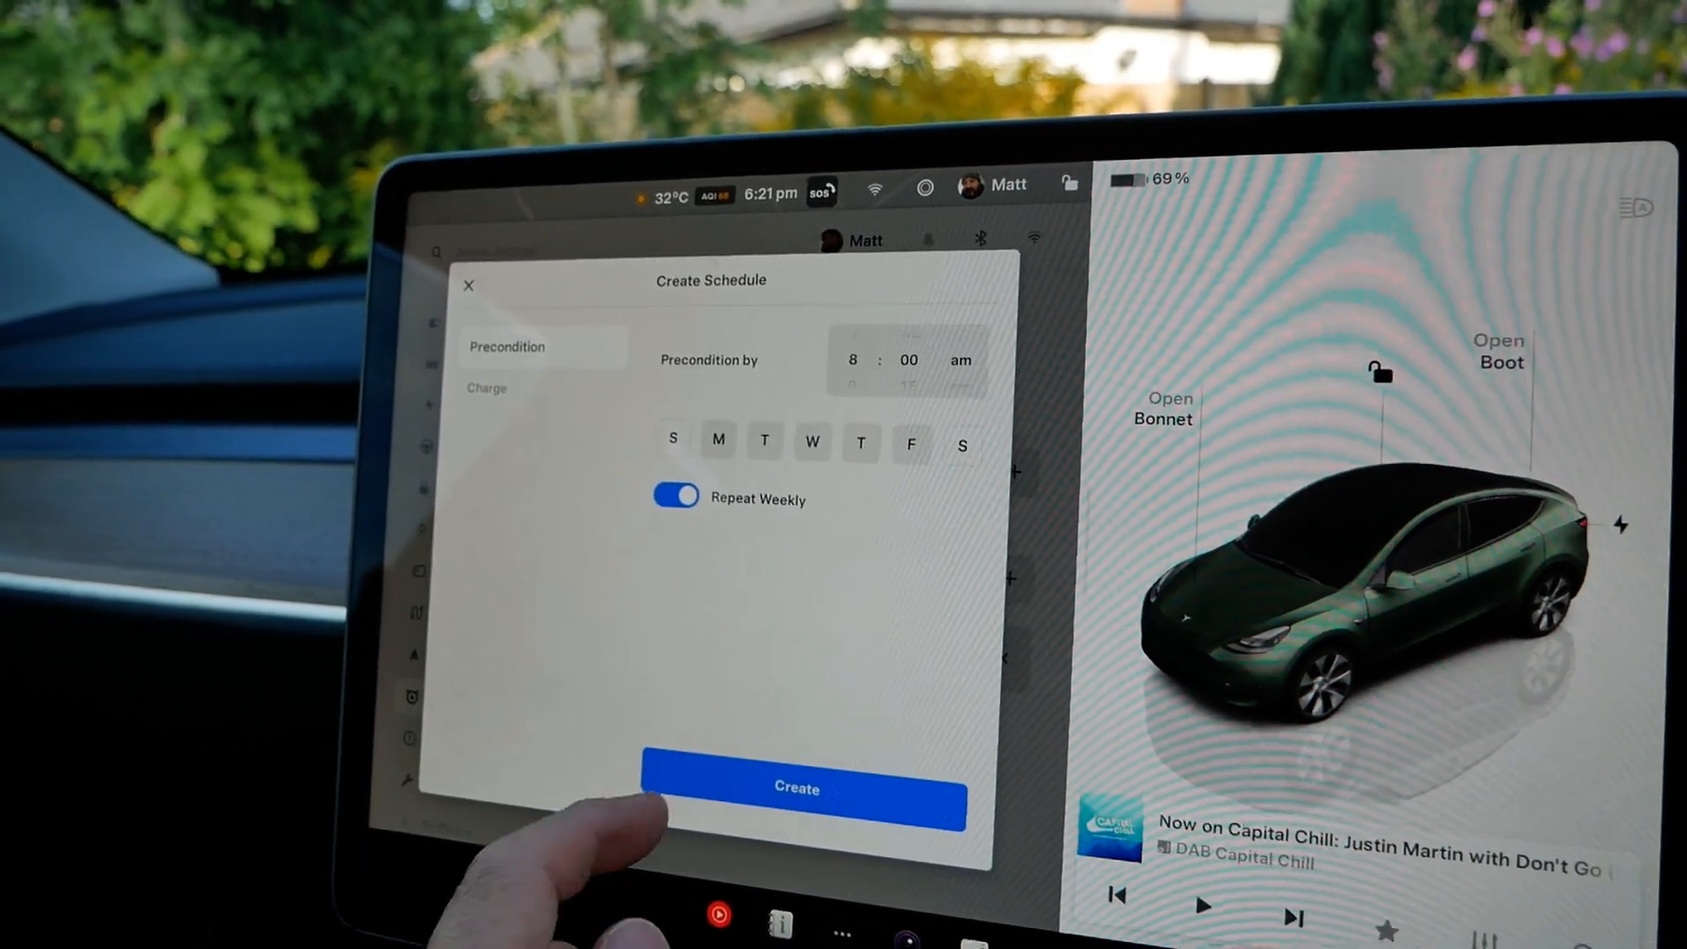
click(796, 788)
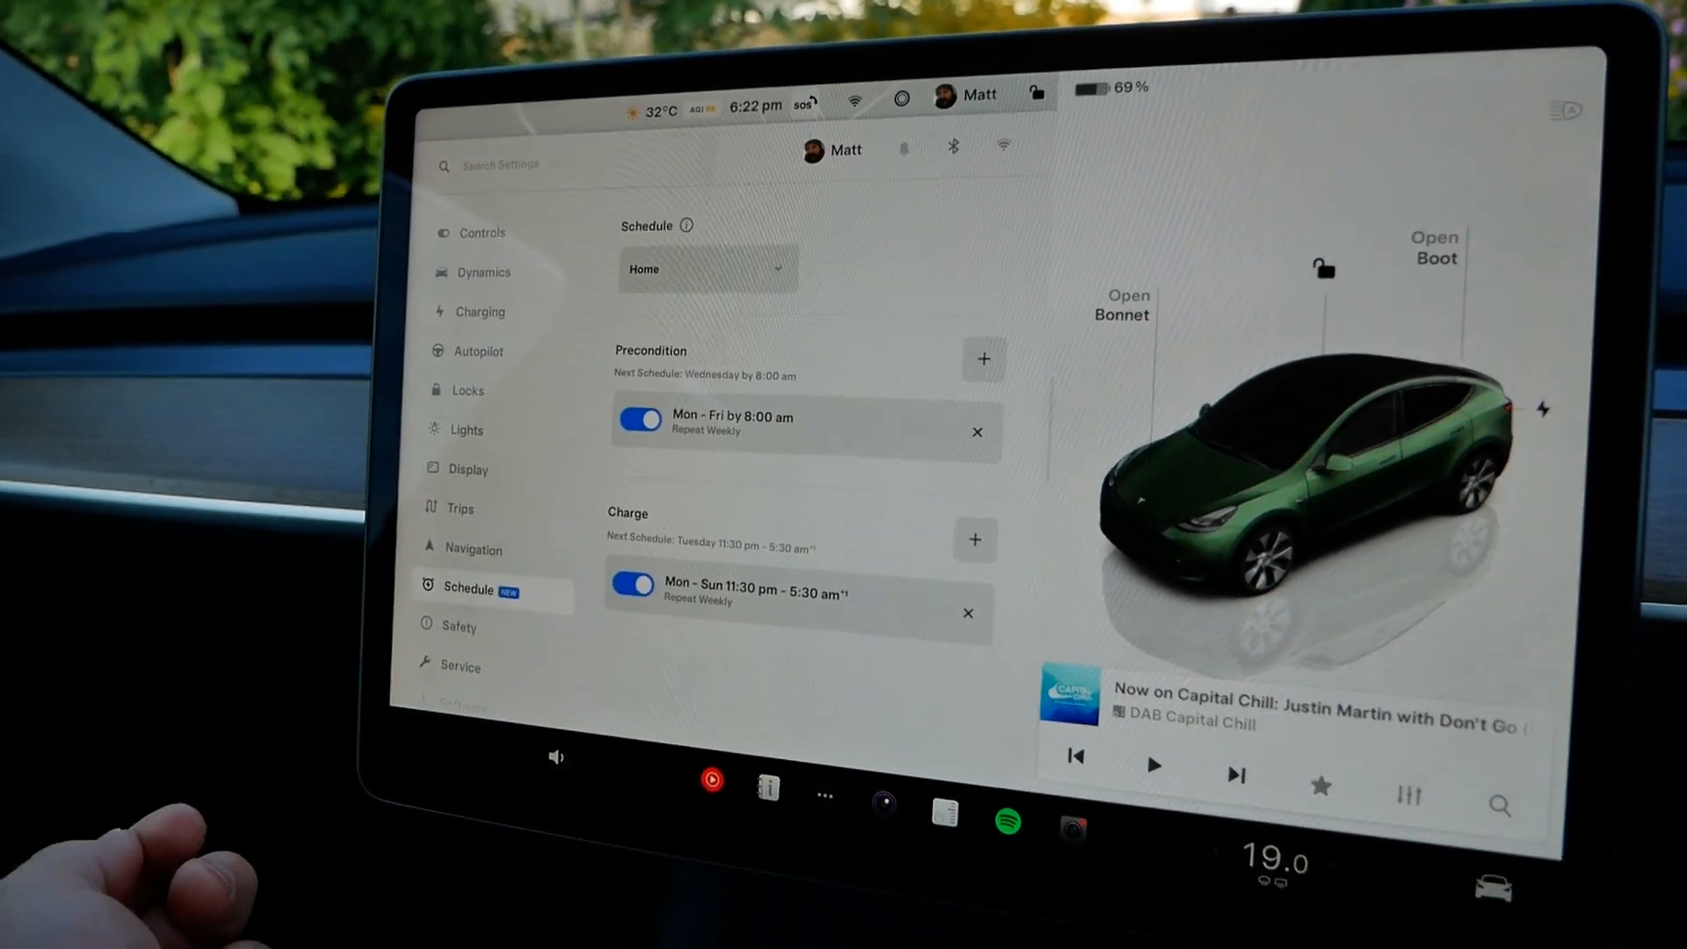
- Create a Sat–Sun 12:00–12:15 am charge schedule despite the overlap warning
click(976, 539)
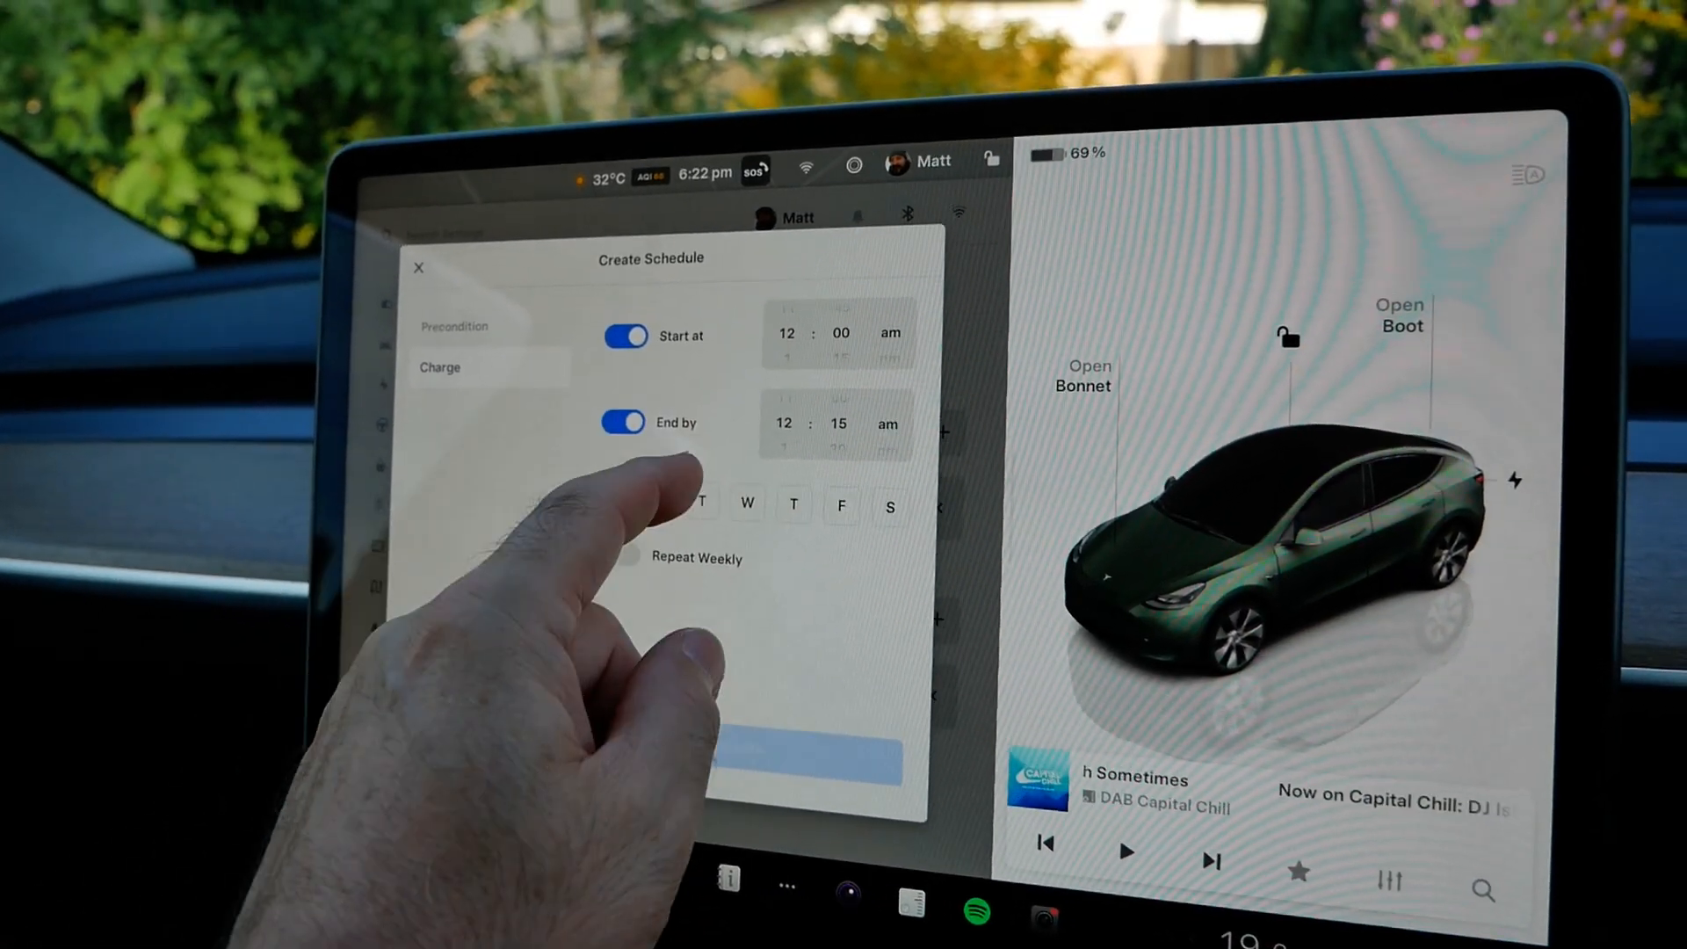
click(615, 502)
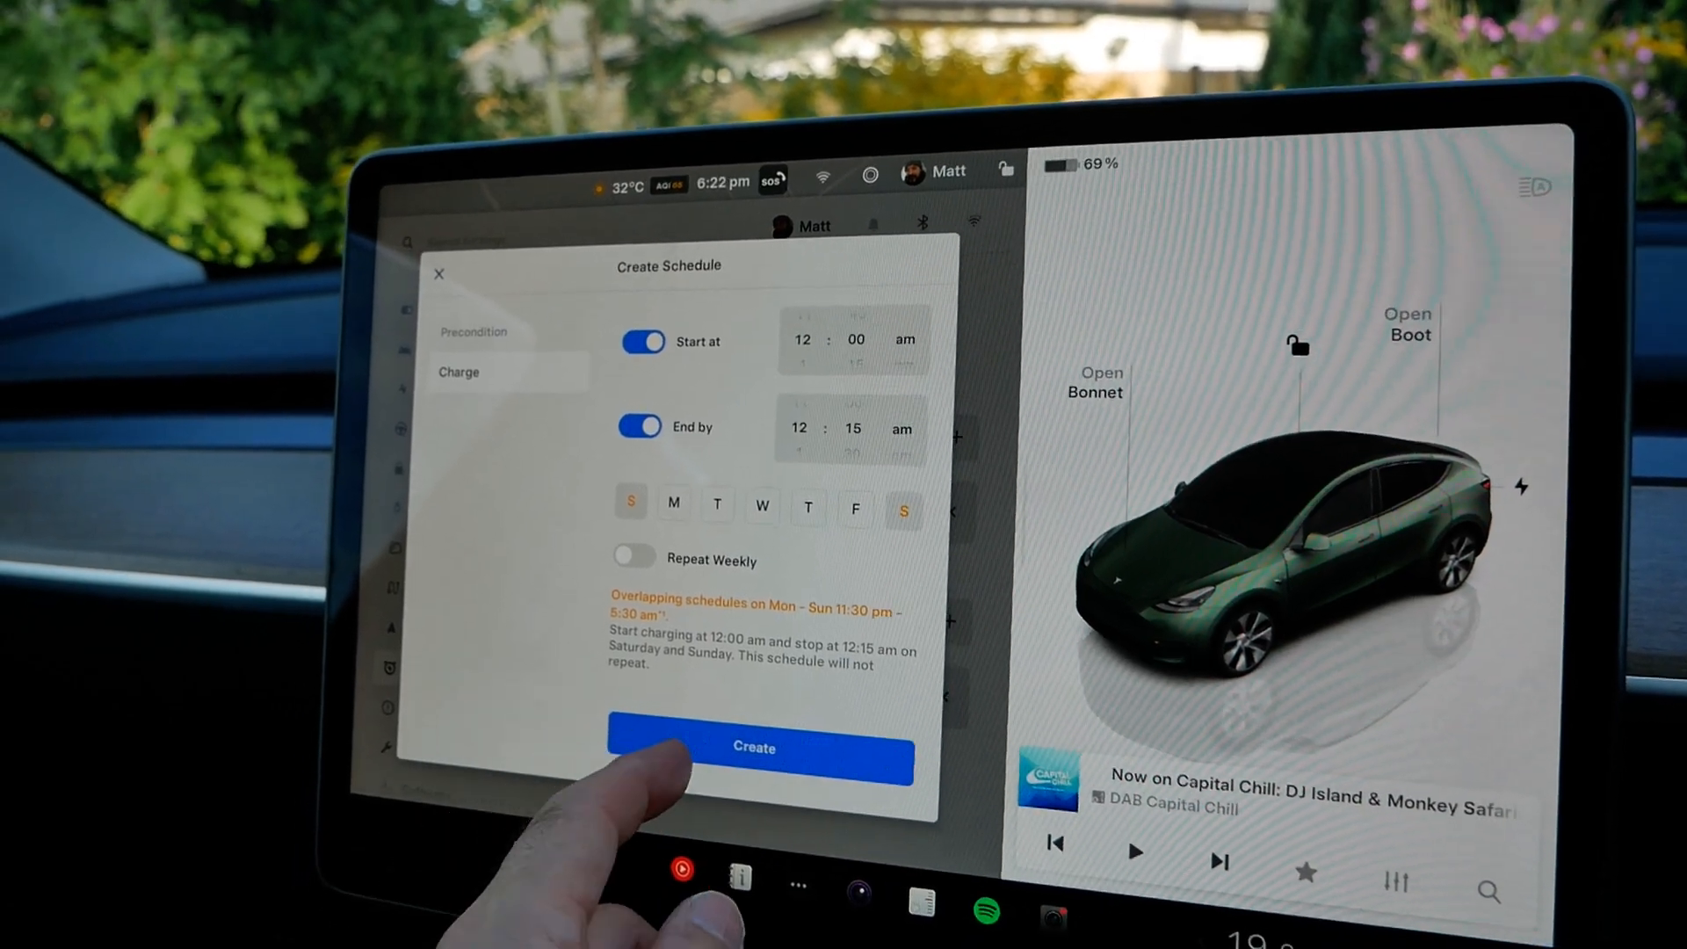
click(756, 748)
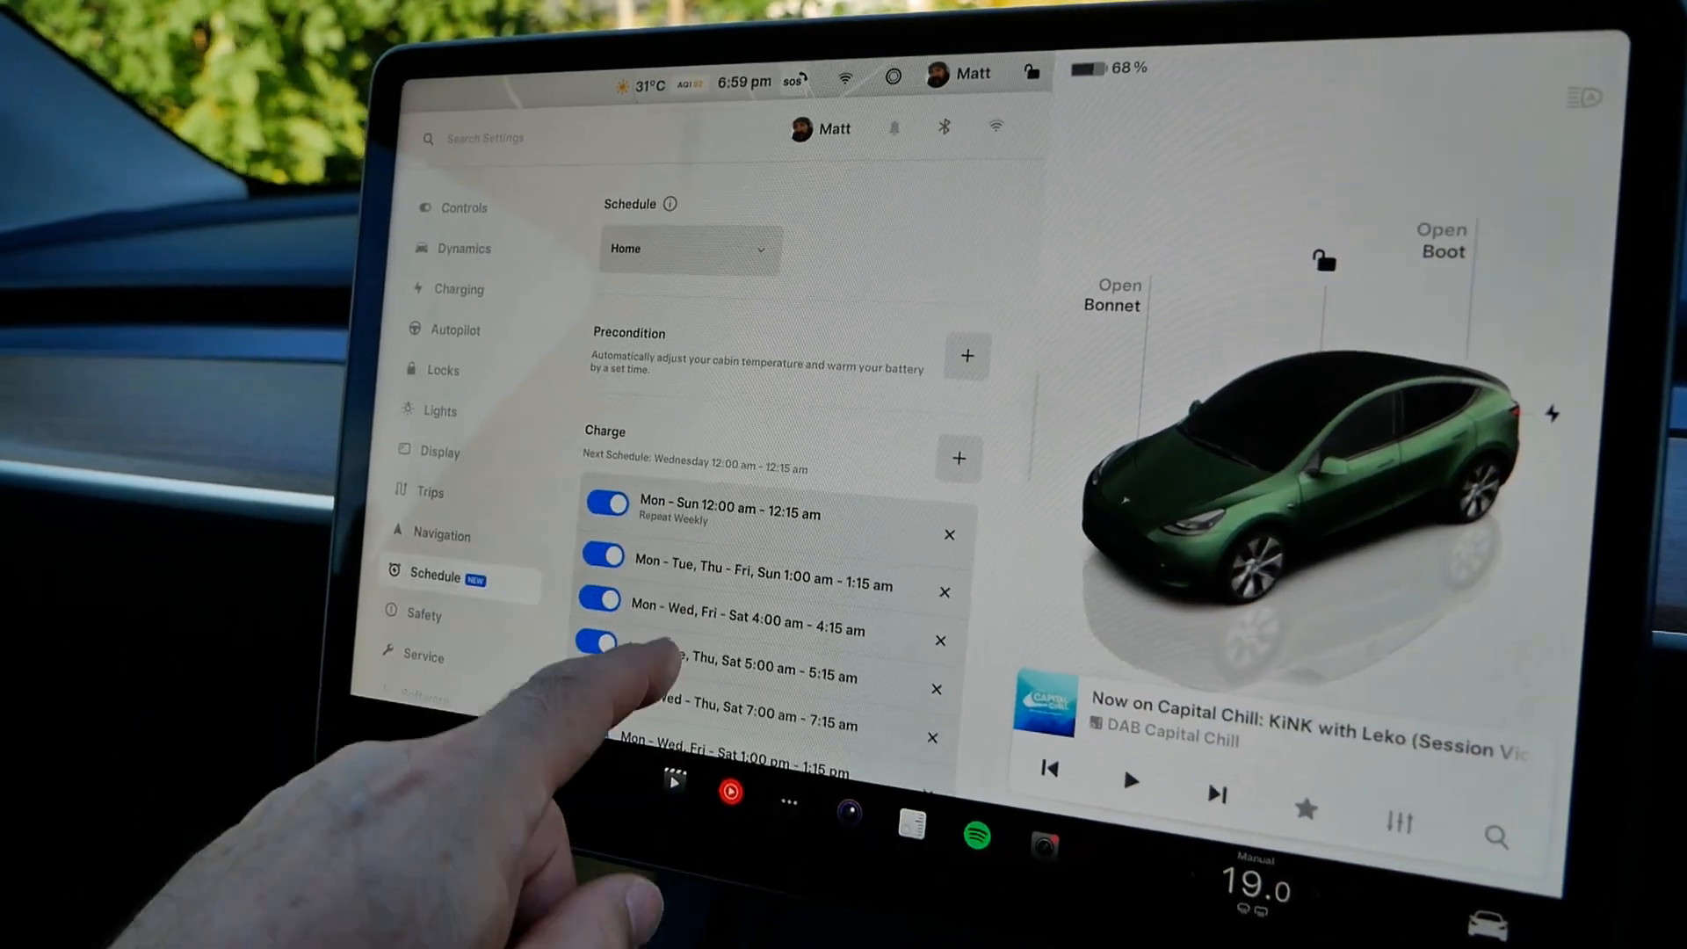
- Scroll through the Charge schedule list and return to the top of the page
scroll(down, 3)
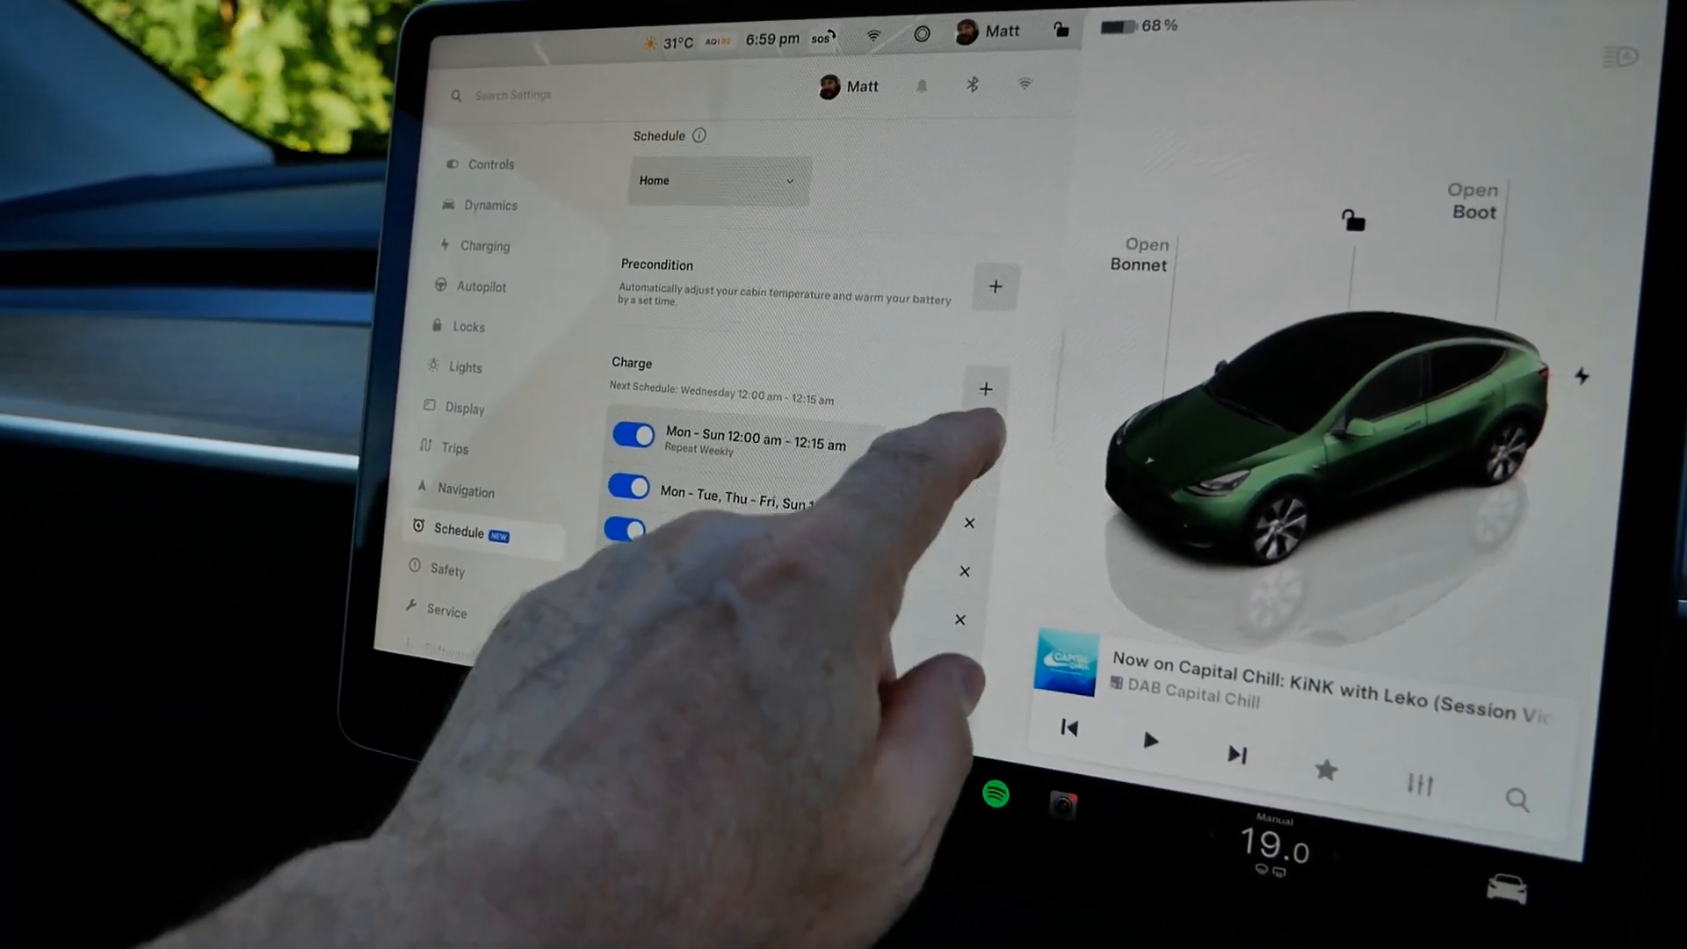
click(984, 388)
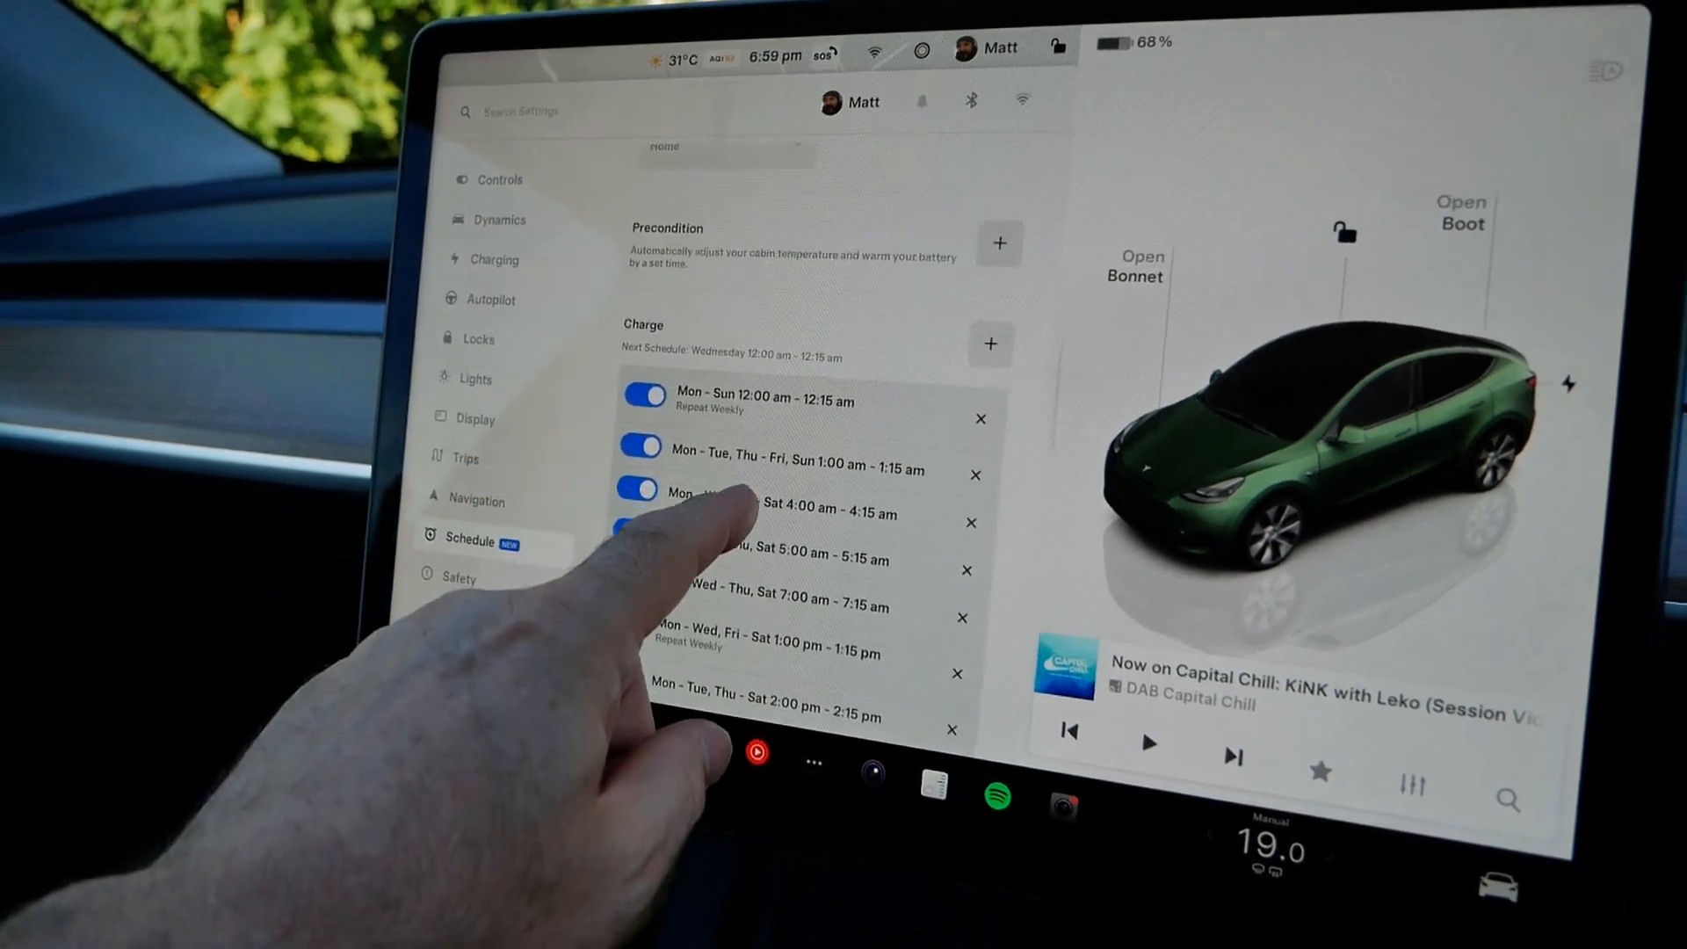
scroll(down, 3)
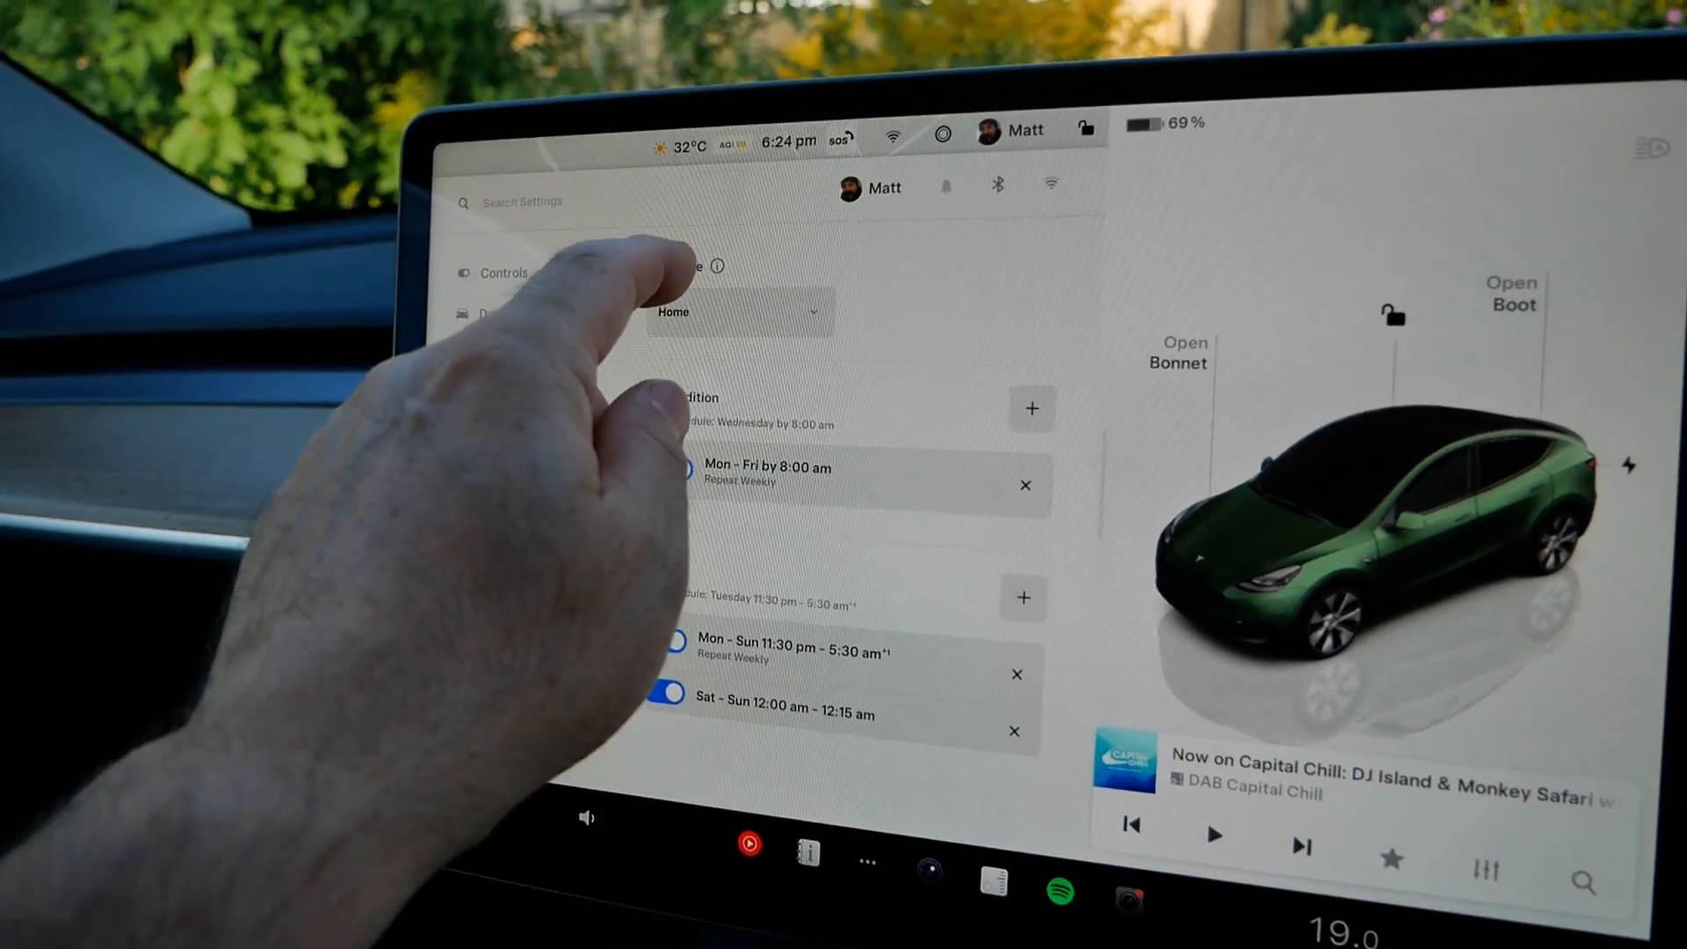
click(736, 313)
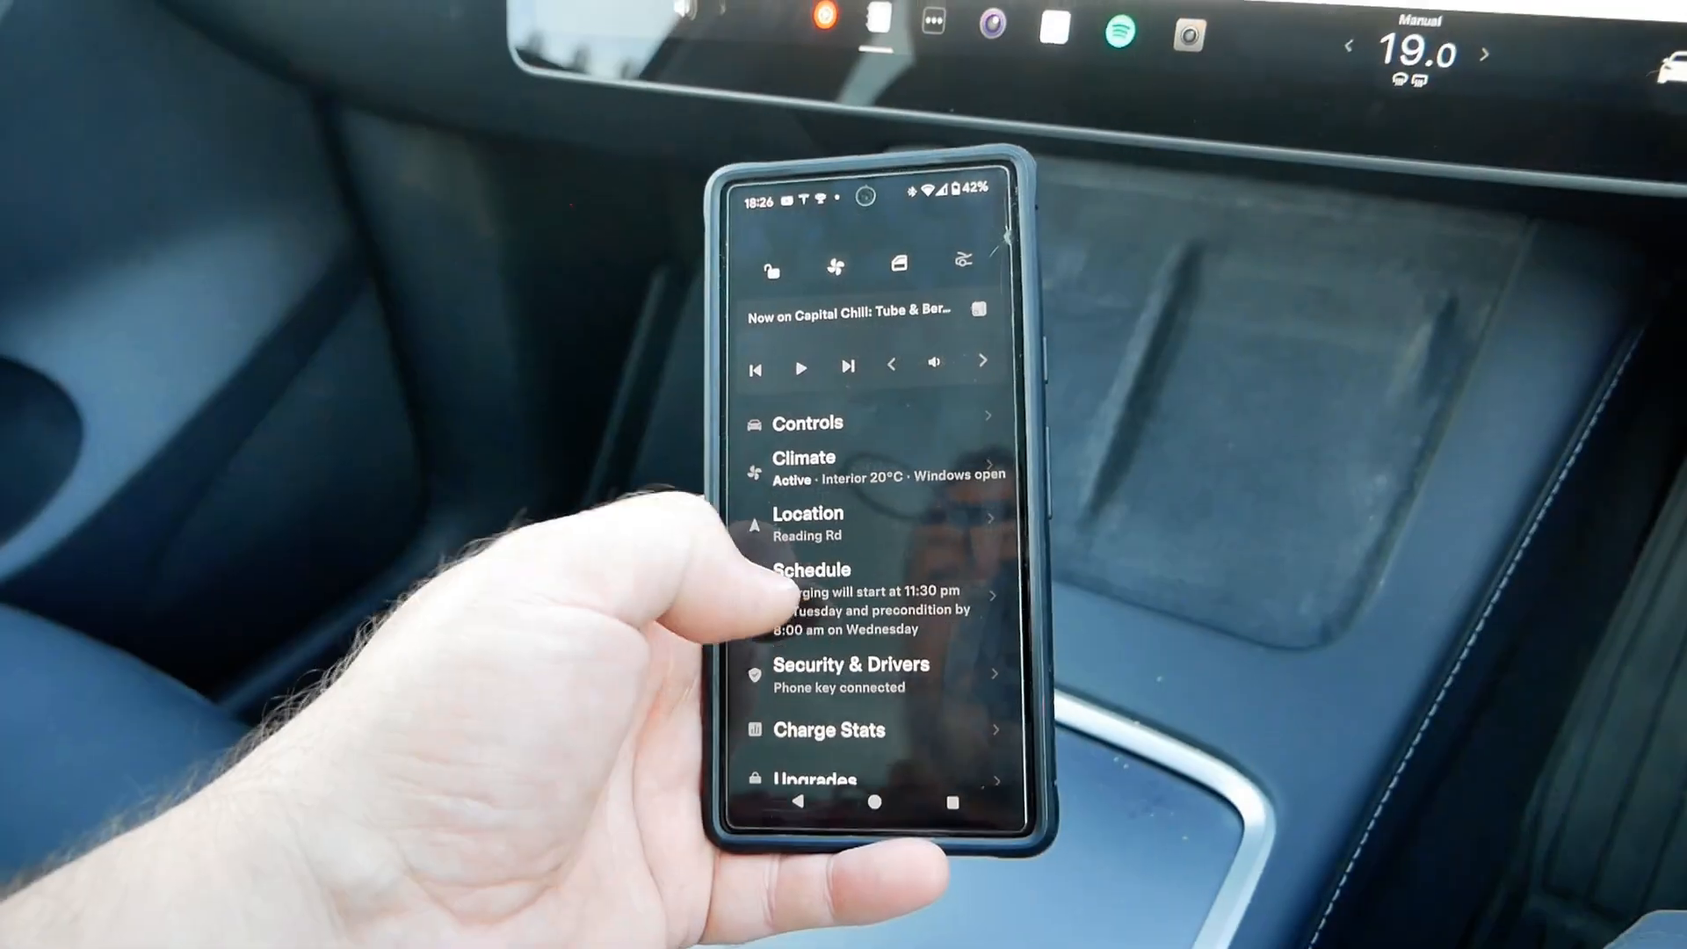
- View the phone app's schedule summary: charging 11:30 pm Tuesday, preconditioning by 8:00 am Wednesday
click(851, 570)
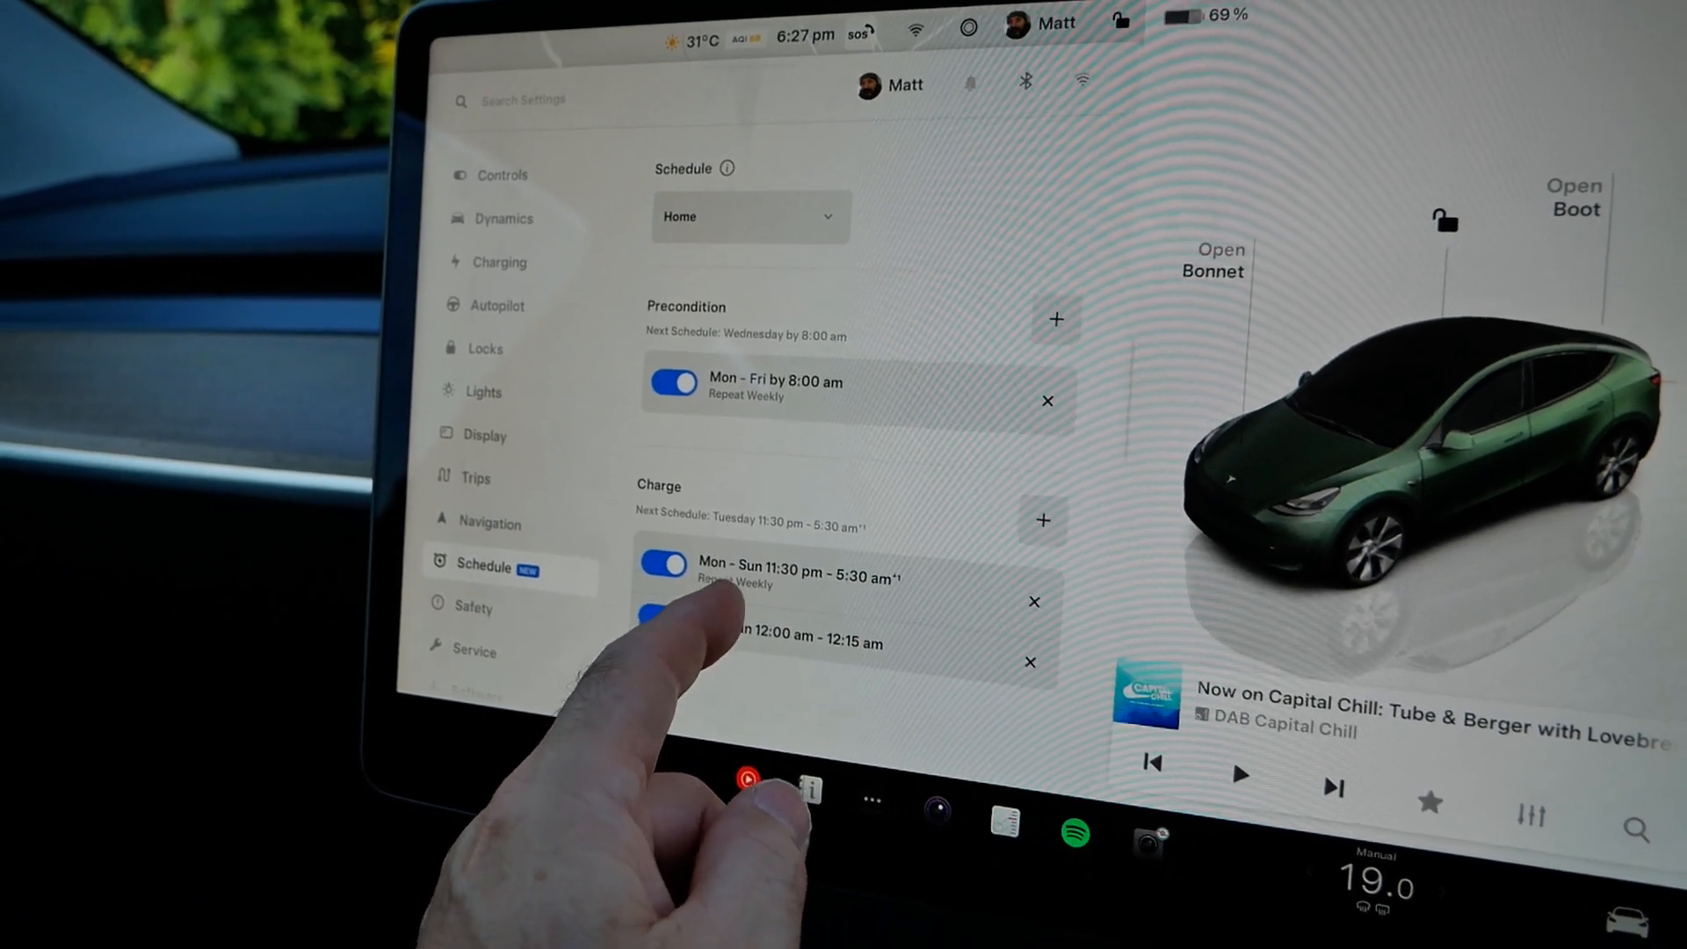
- Edit the Mon–Sun overnight charge schedule so only Tue–Wed, Fri 12:00–12:15 am remains
click(841, 632)
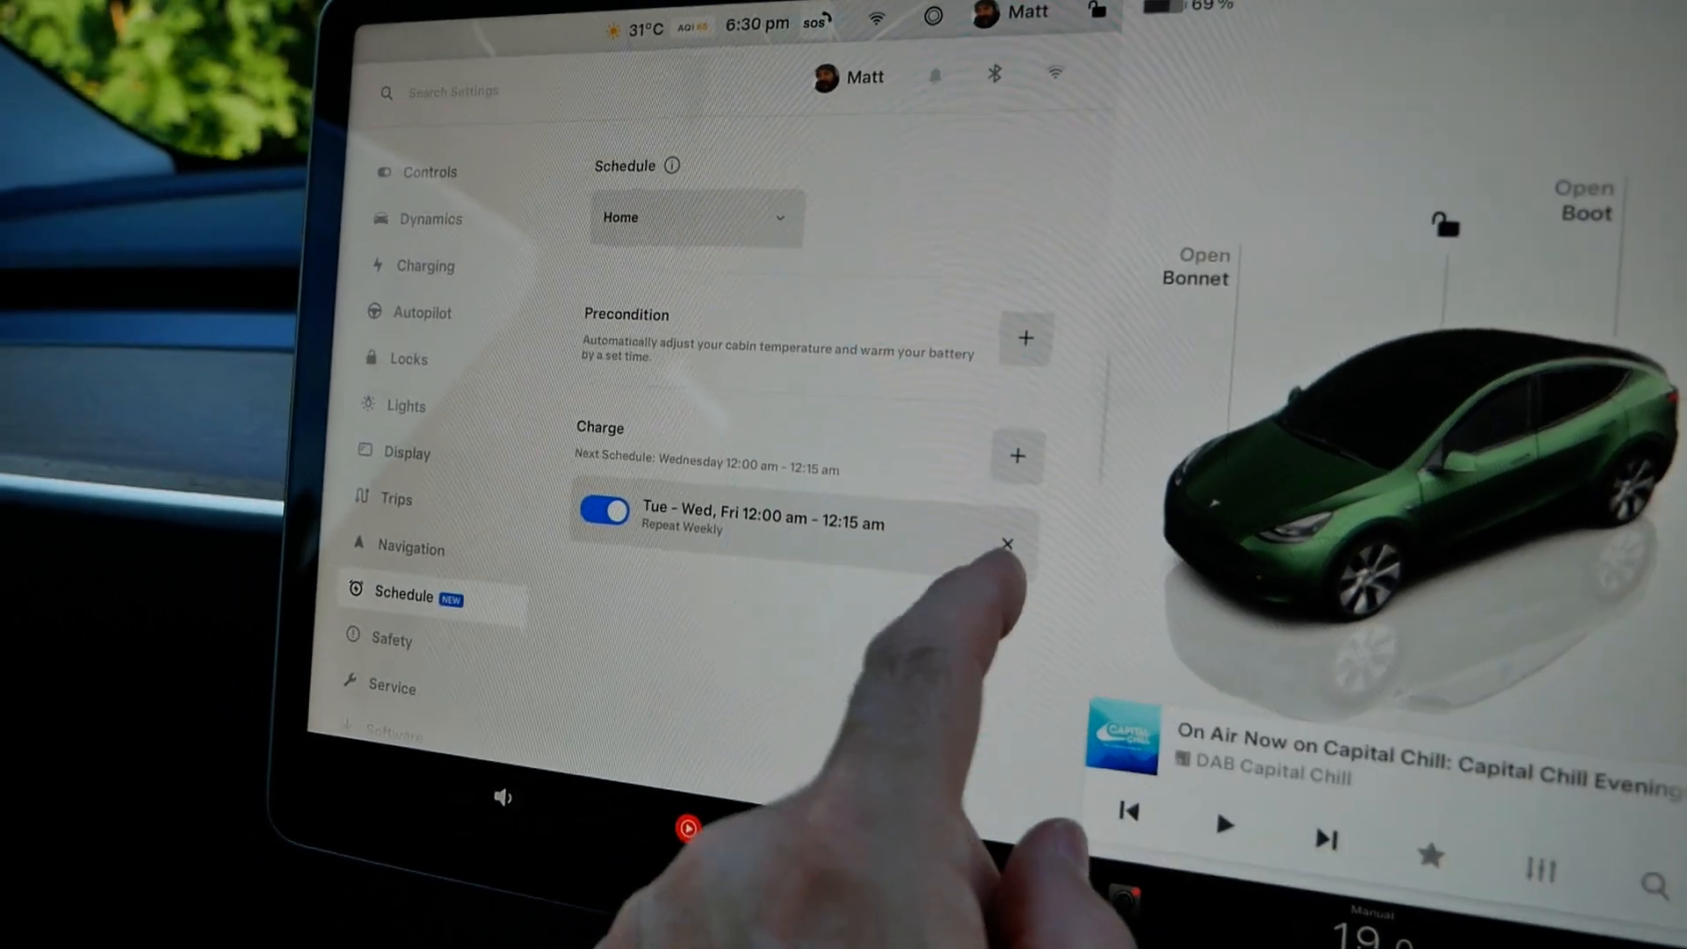
- Delete the last charge schedule, then dismiss a new Create Schedule form unsaved
click(1006, 545)
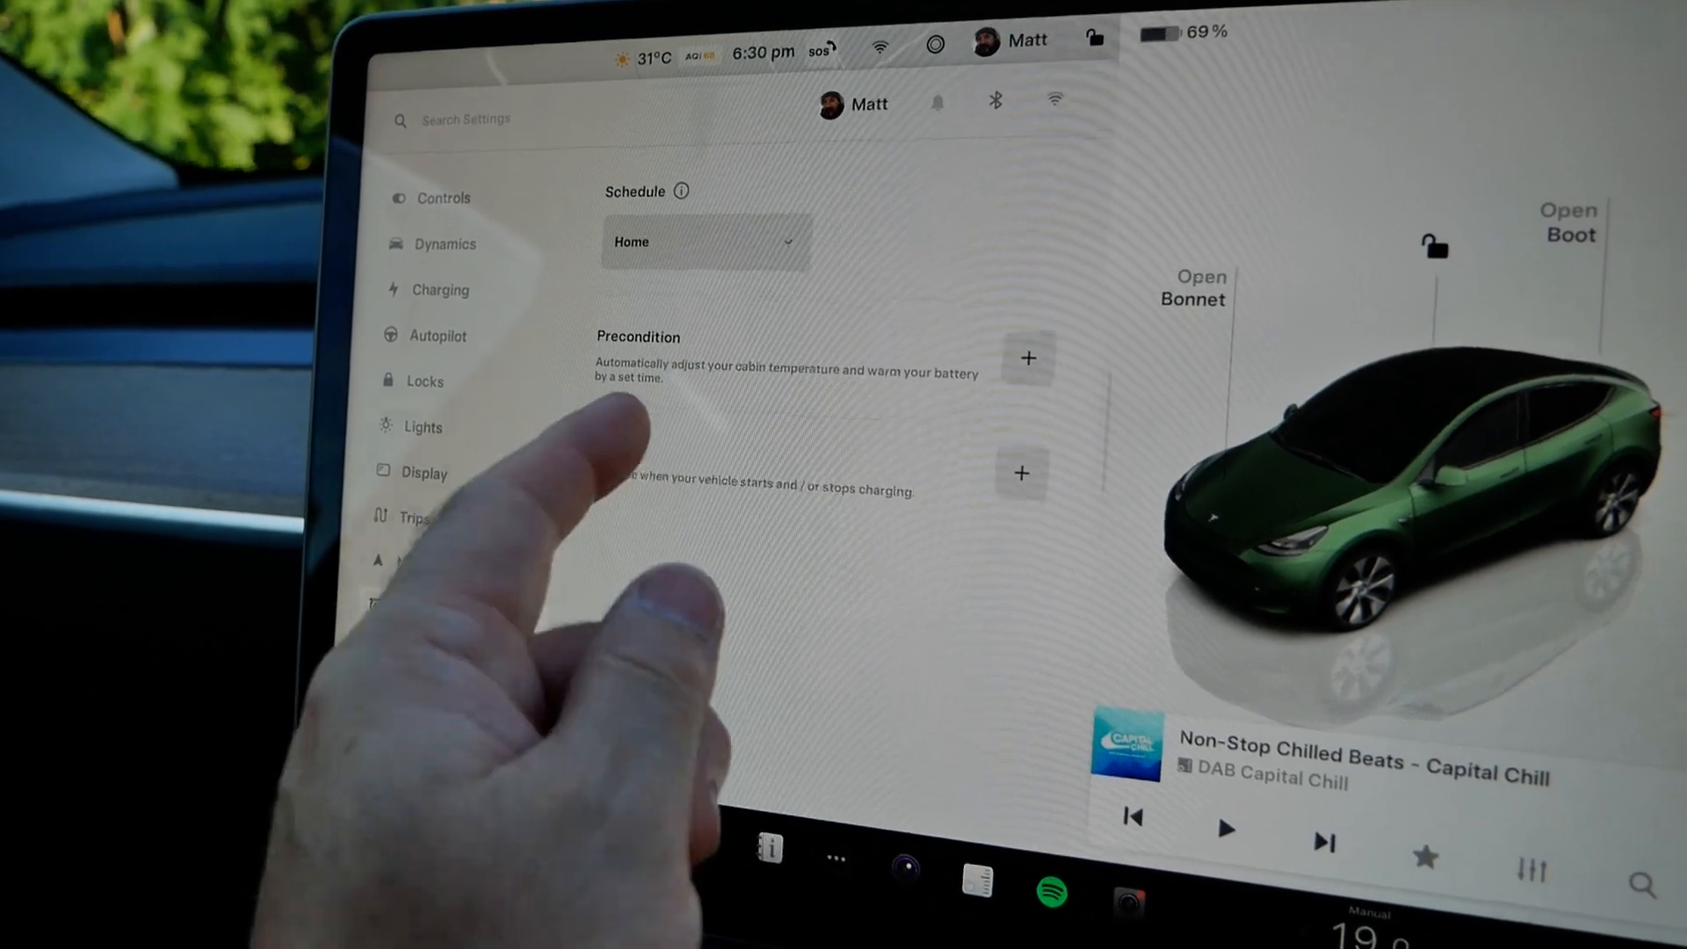
click(1025, 357)
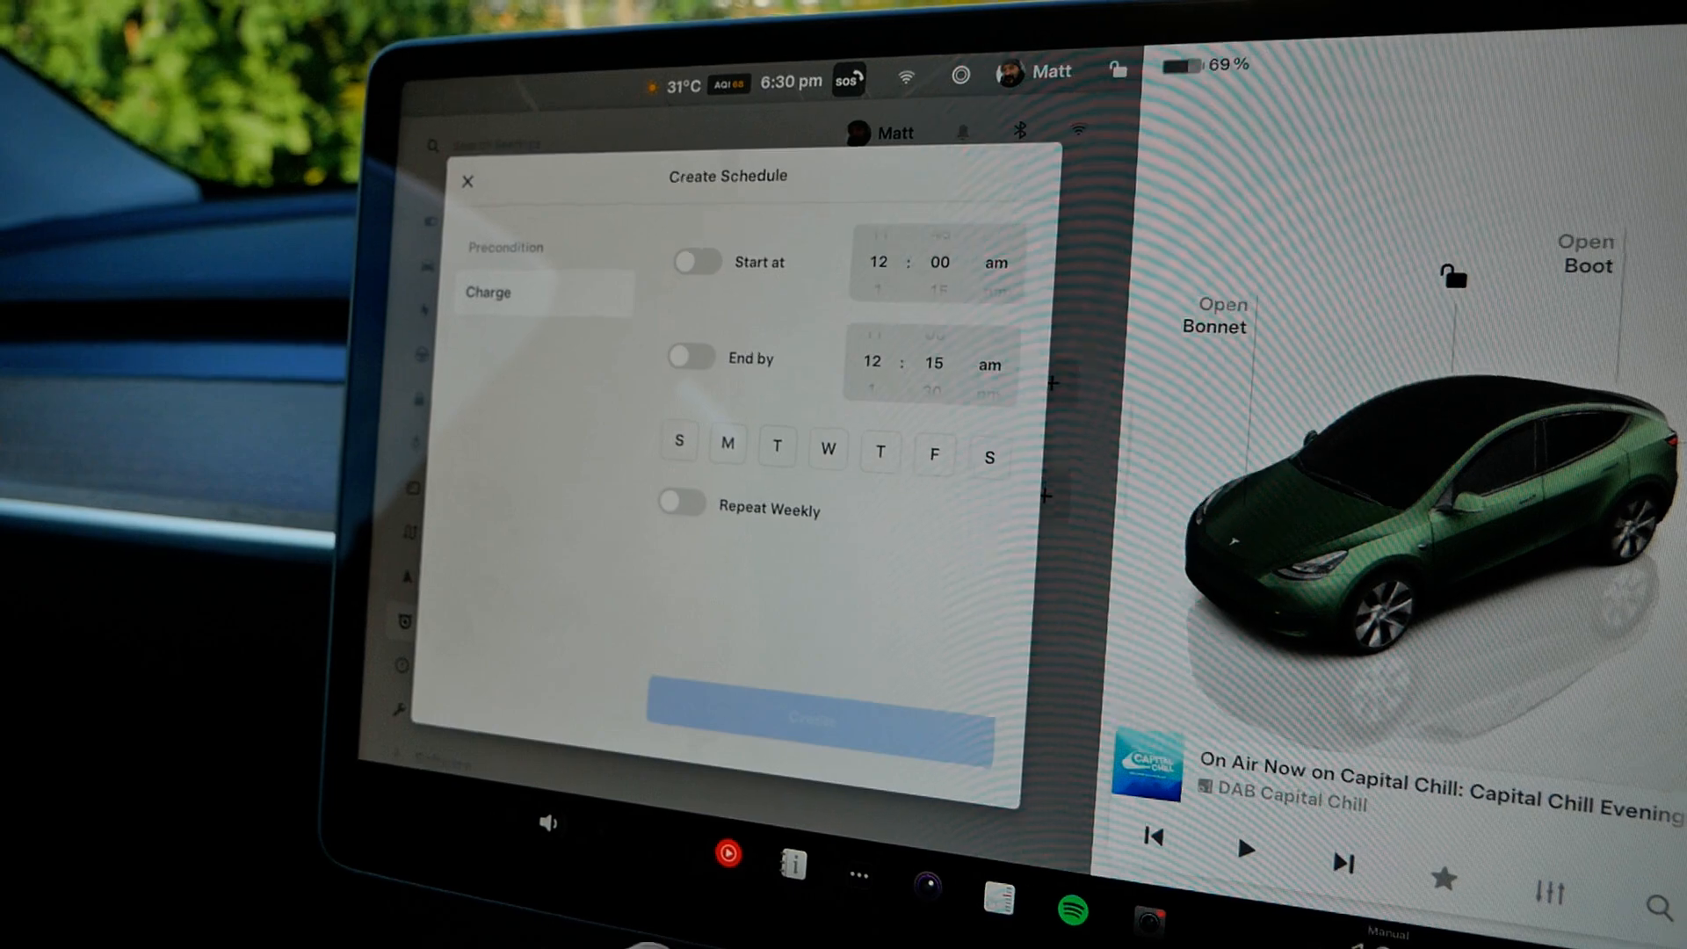
click(467, 180)
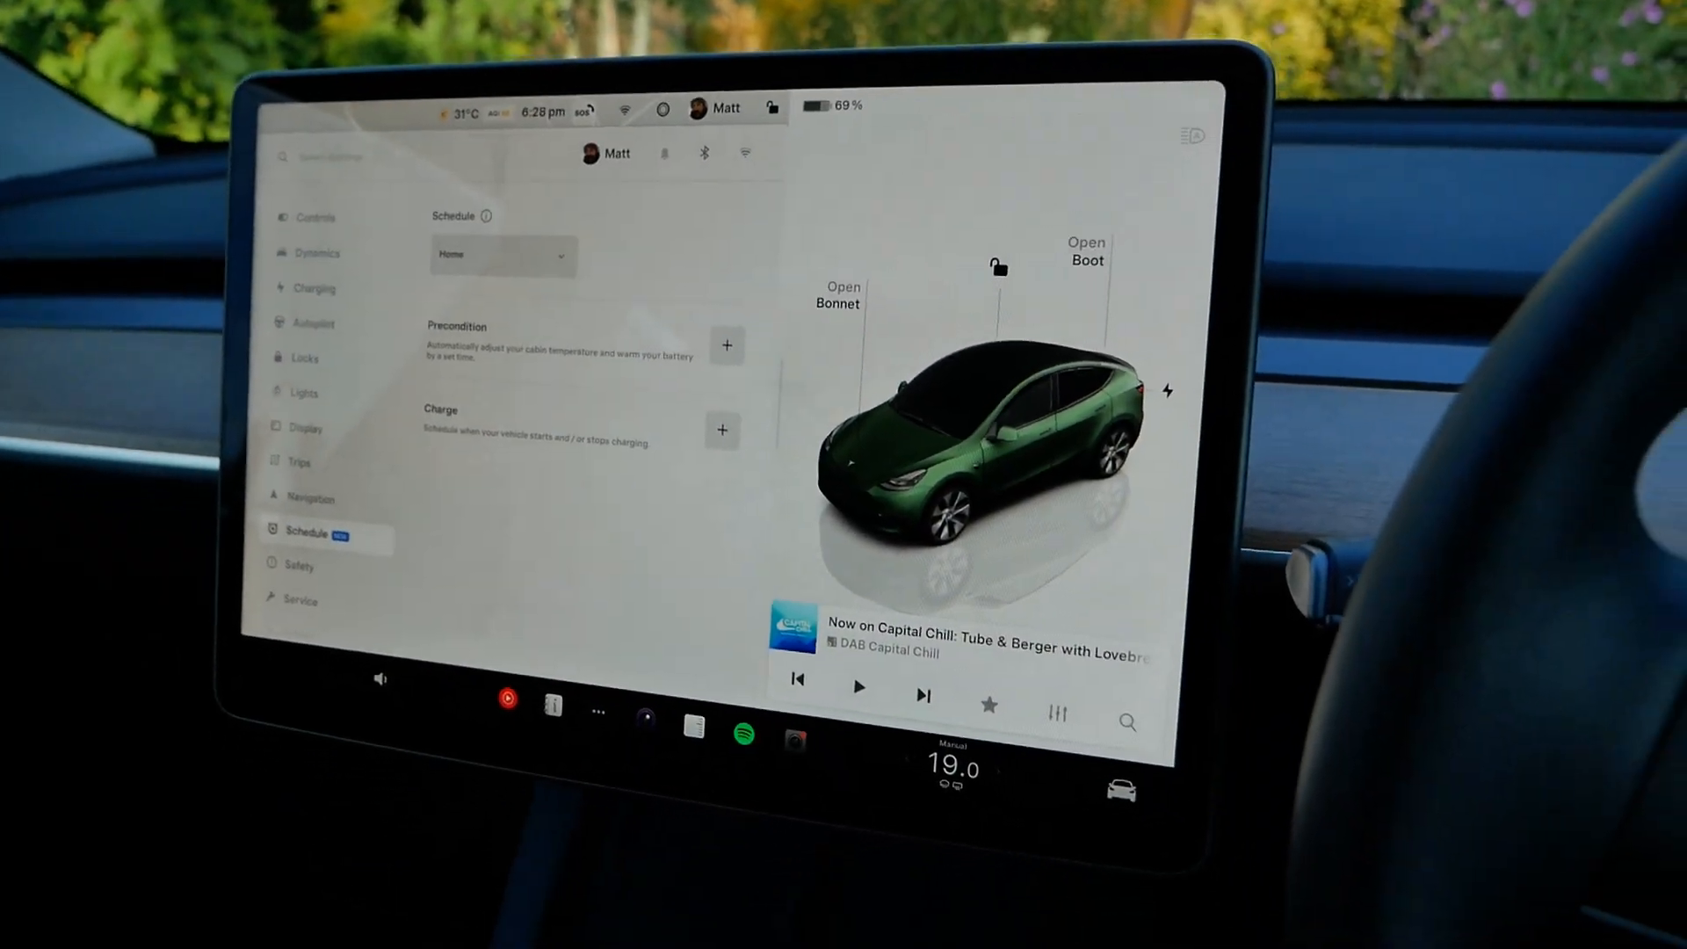